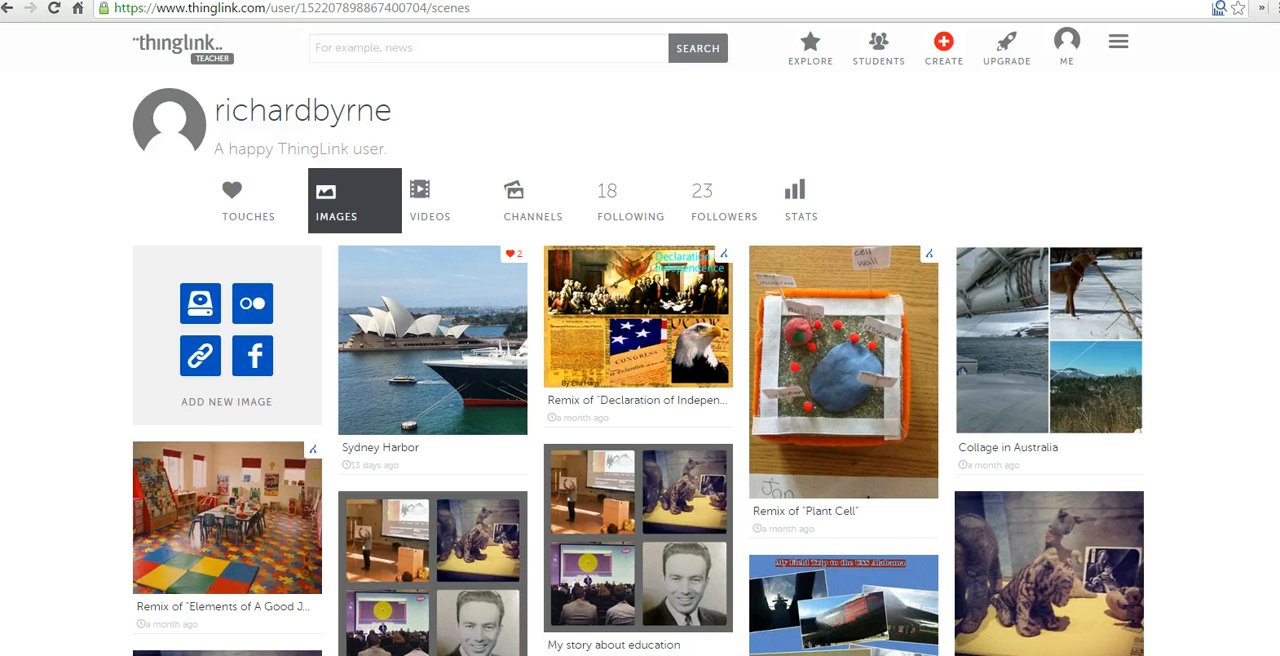
pyautogui.moveTo(246, 556)
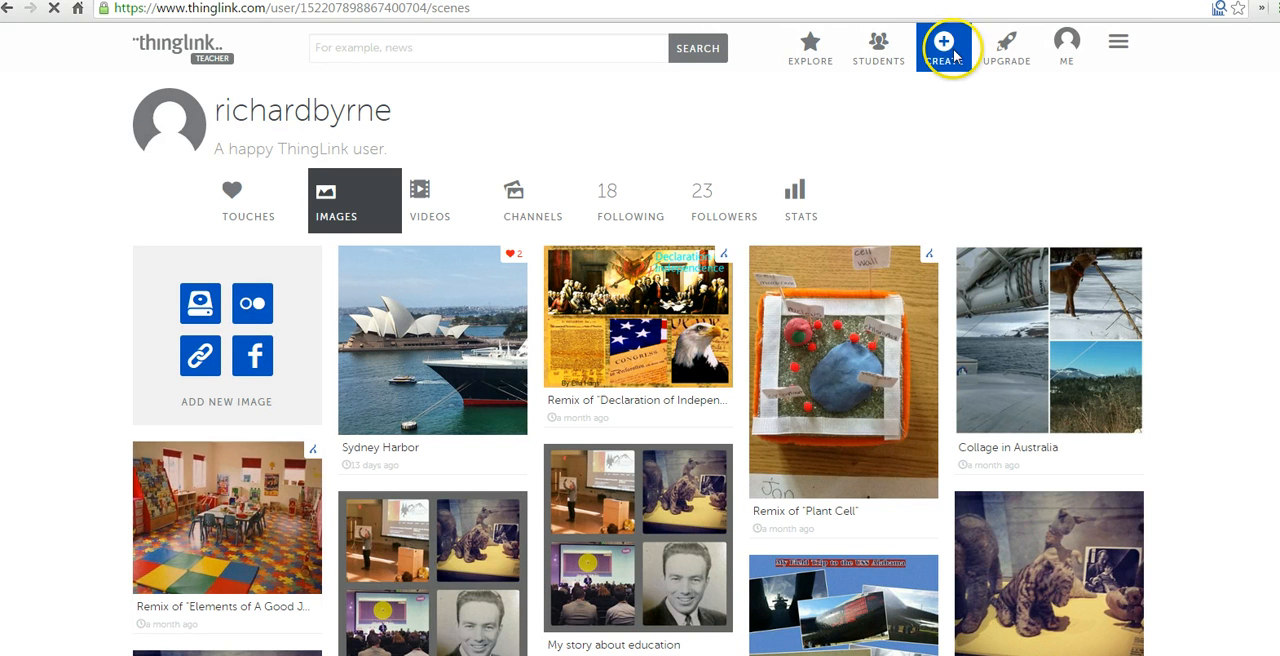
# Create a new interactive image from the 'new england states' map file on the desktop
pyautogui.click(944, 46)
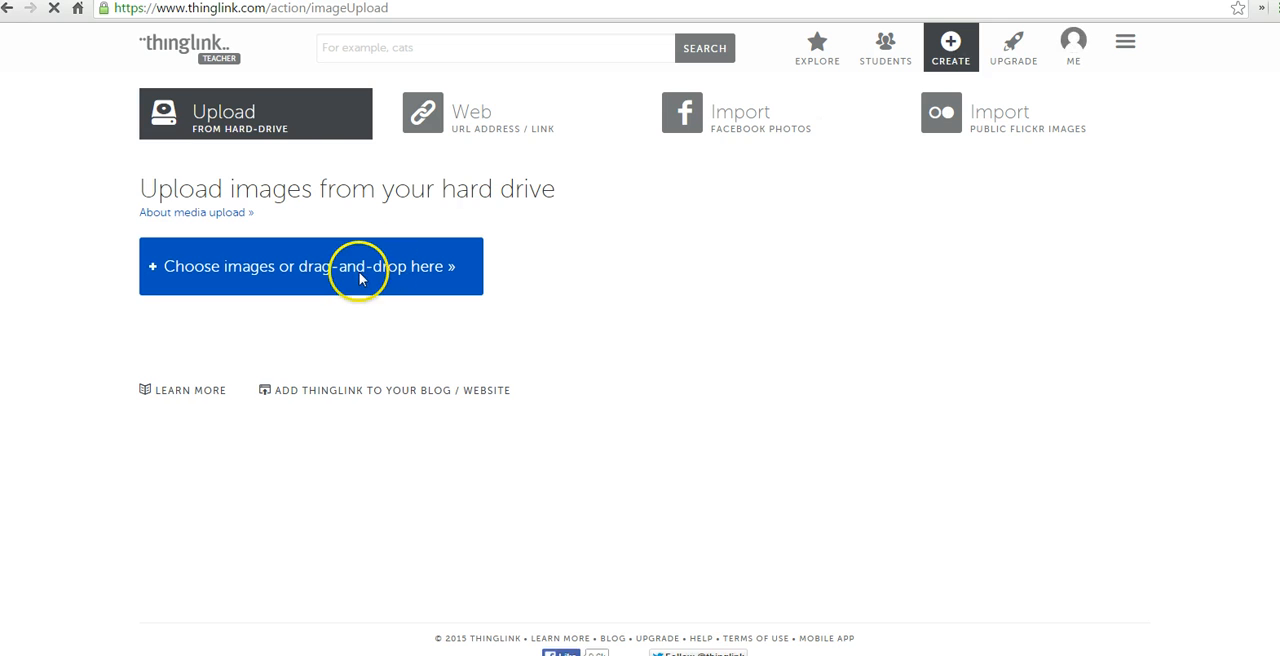
pyautogui.click(310, 266)
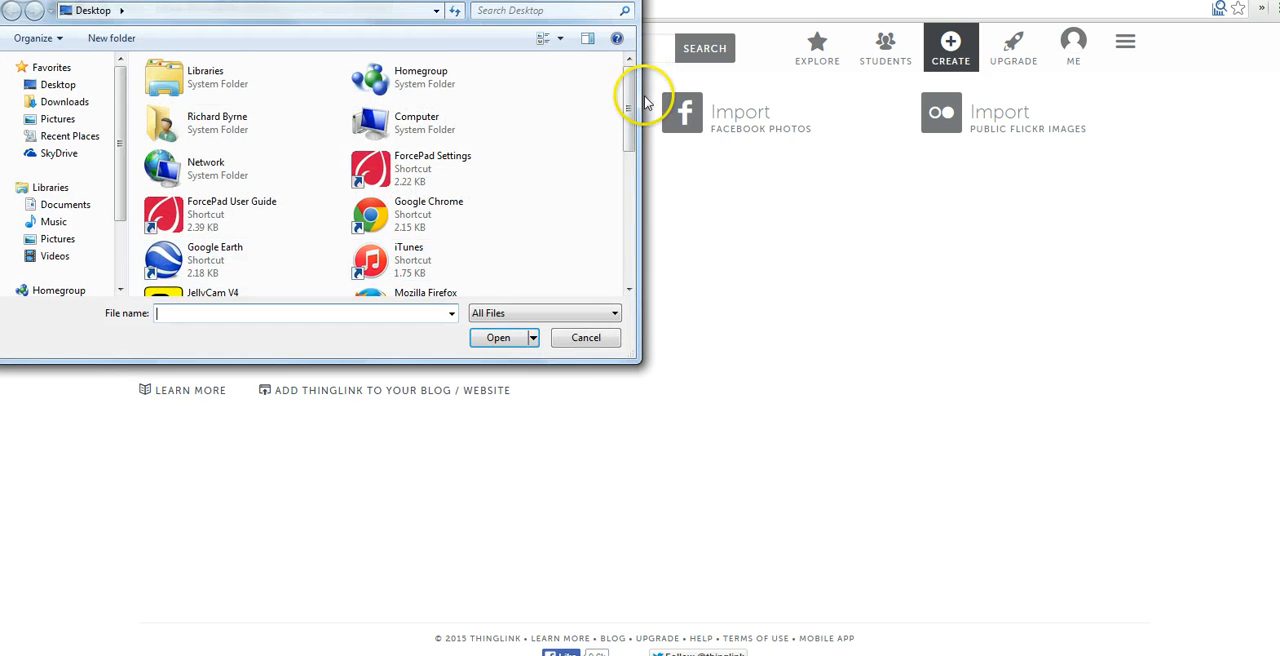
pyautogui.scroll(-3)
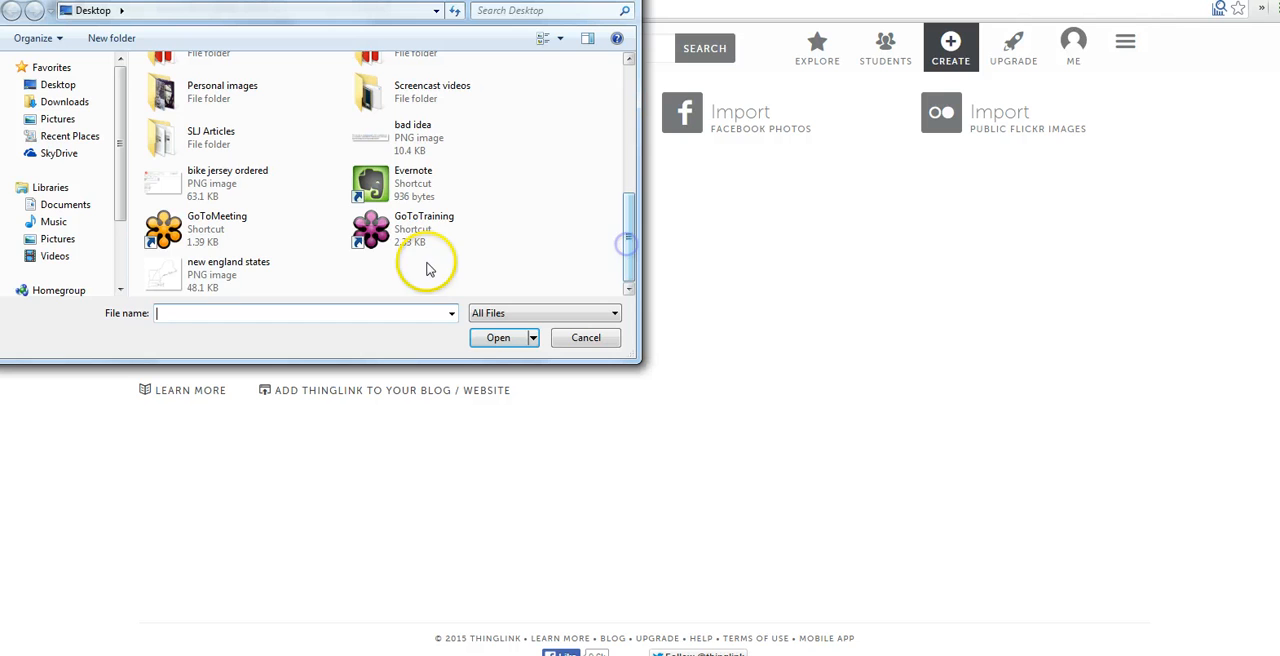
pyautogui.click(498, 336)
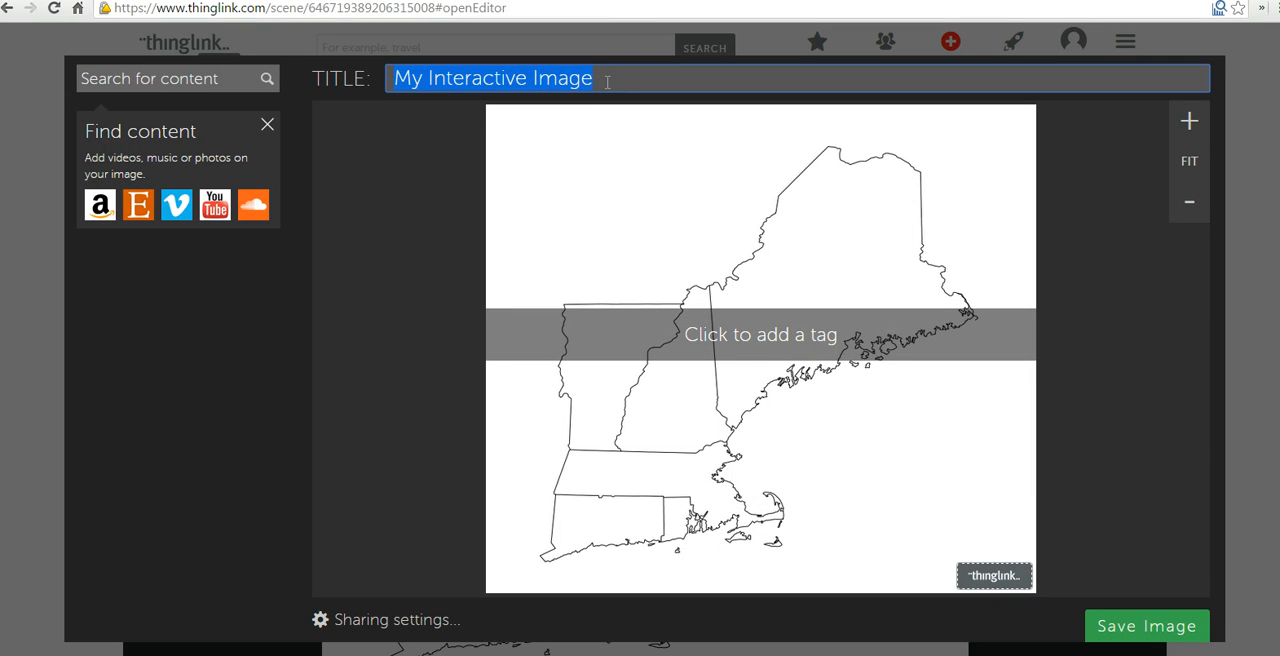
# Replace the default title with 'New England States Review'
pyautogui.write('New')
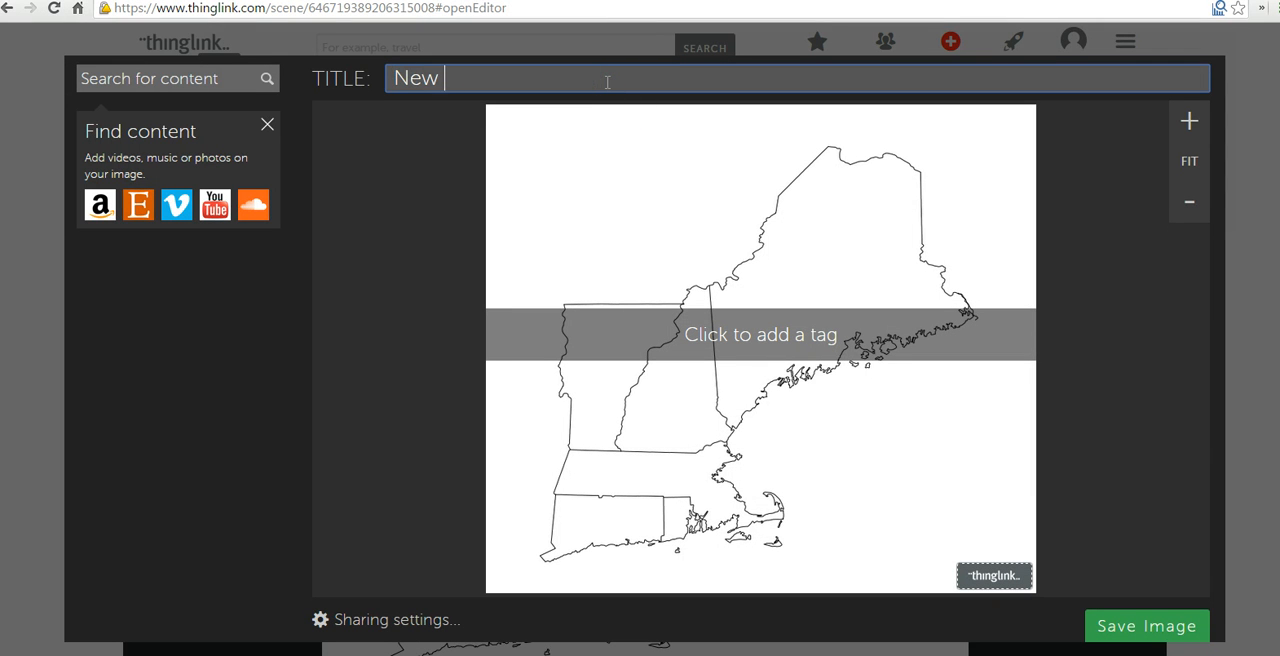
pyautogui.write('England States')
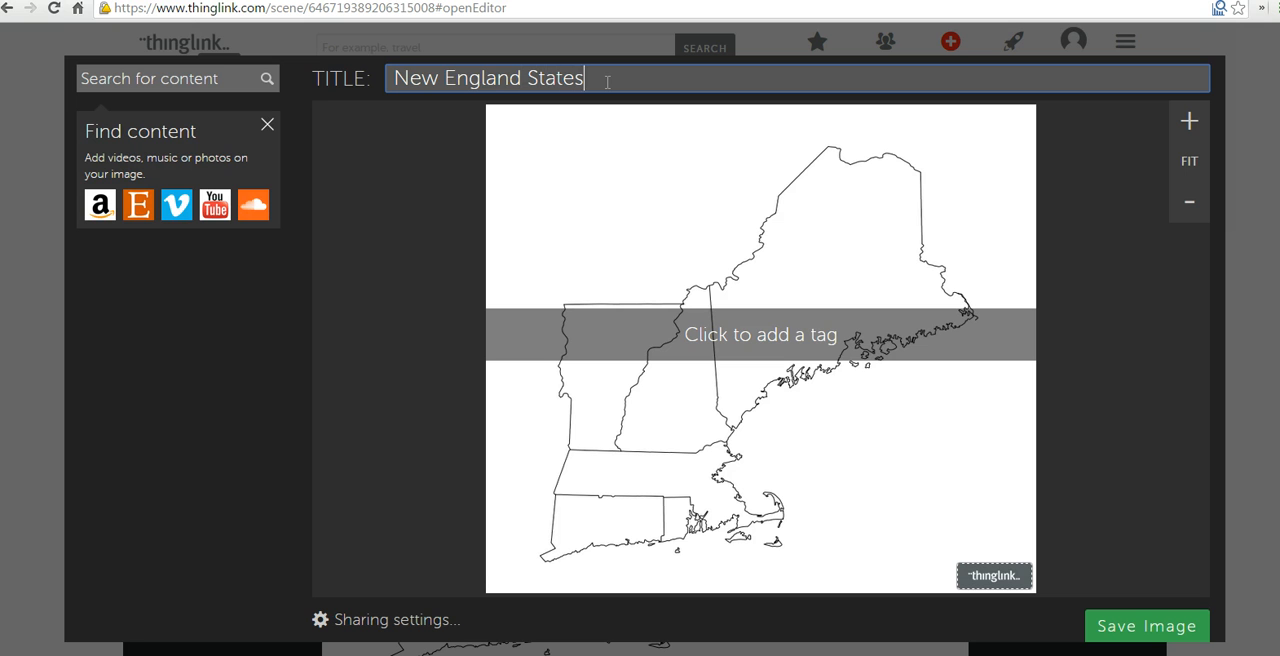
pyautogui.write('Review')
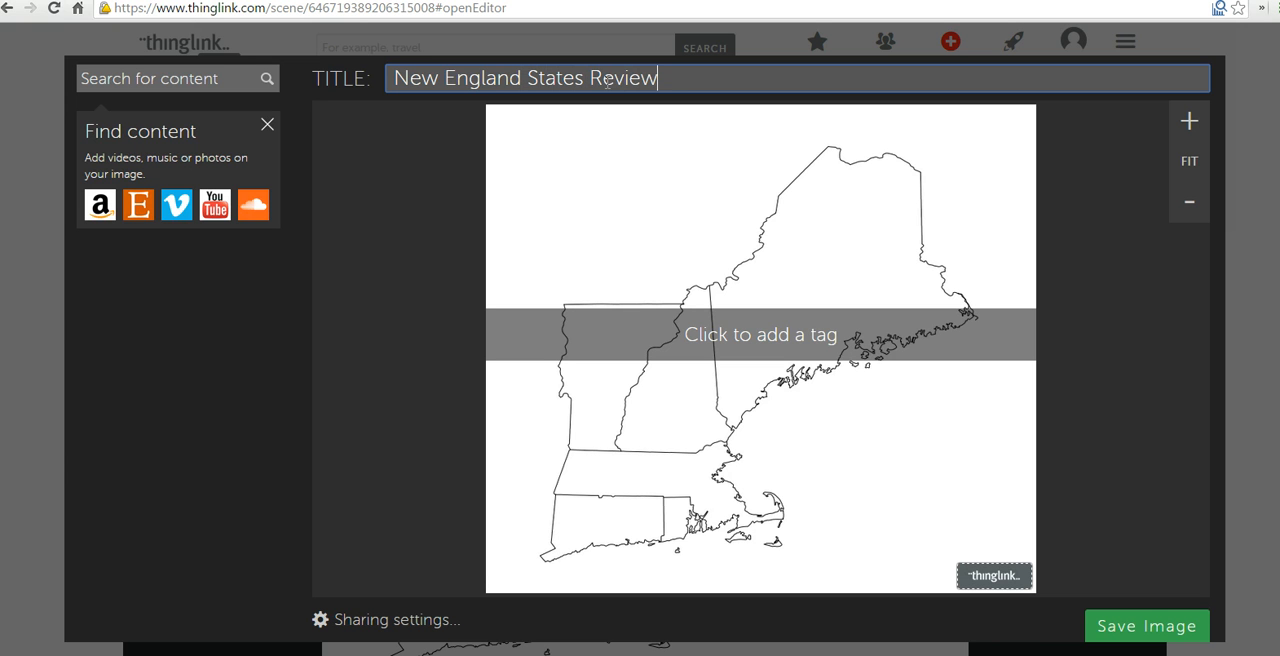
pyautogui.click(816, 286)
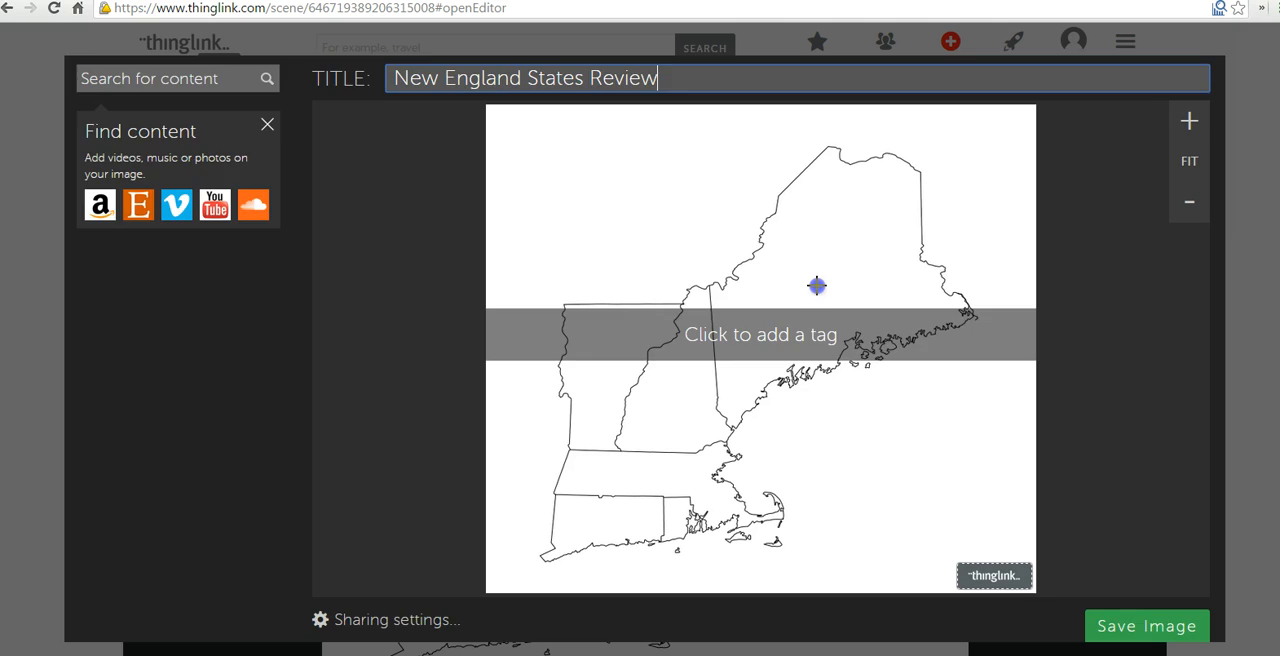
# Place a question-mark tag on Maine reading 'What is the capital of this state?'
pyautogui.click(816, 286)
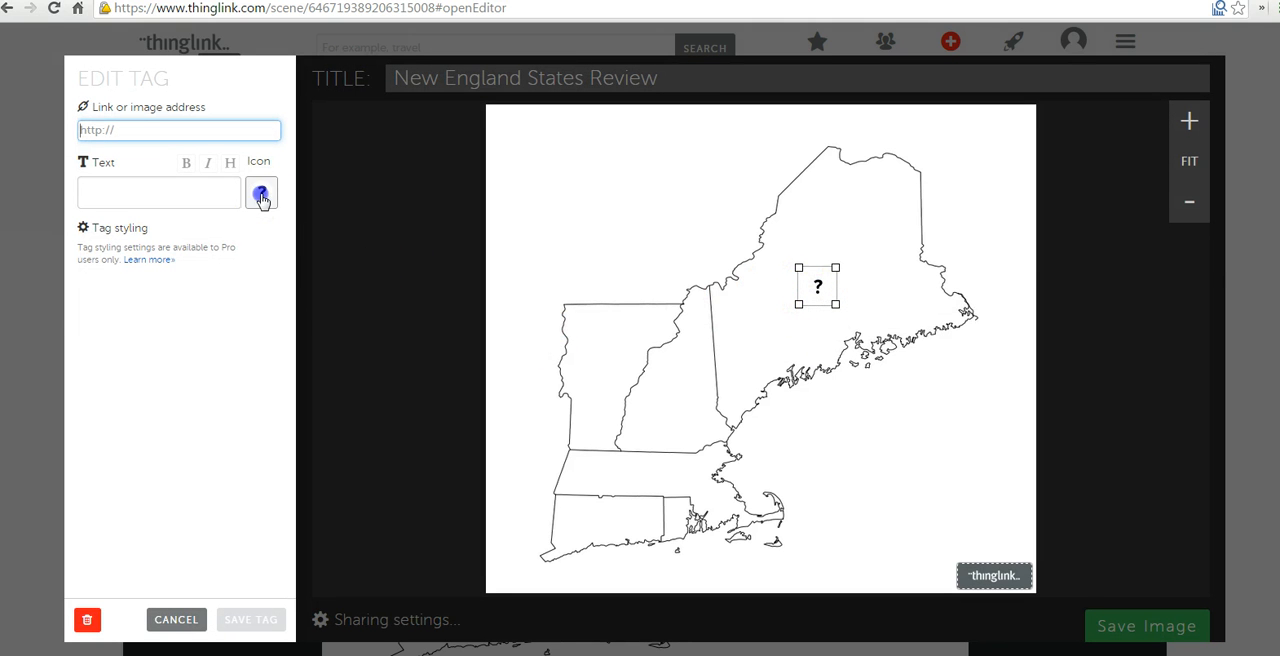
pyautogui.click(260, 192)
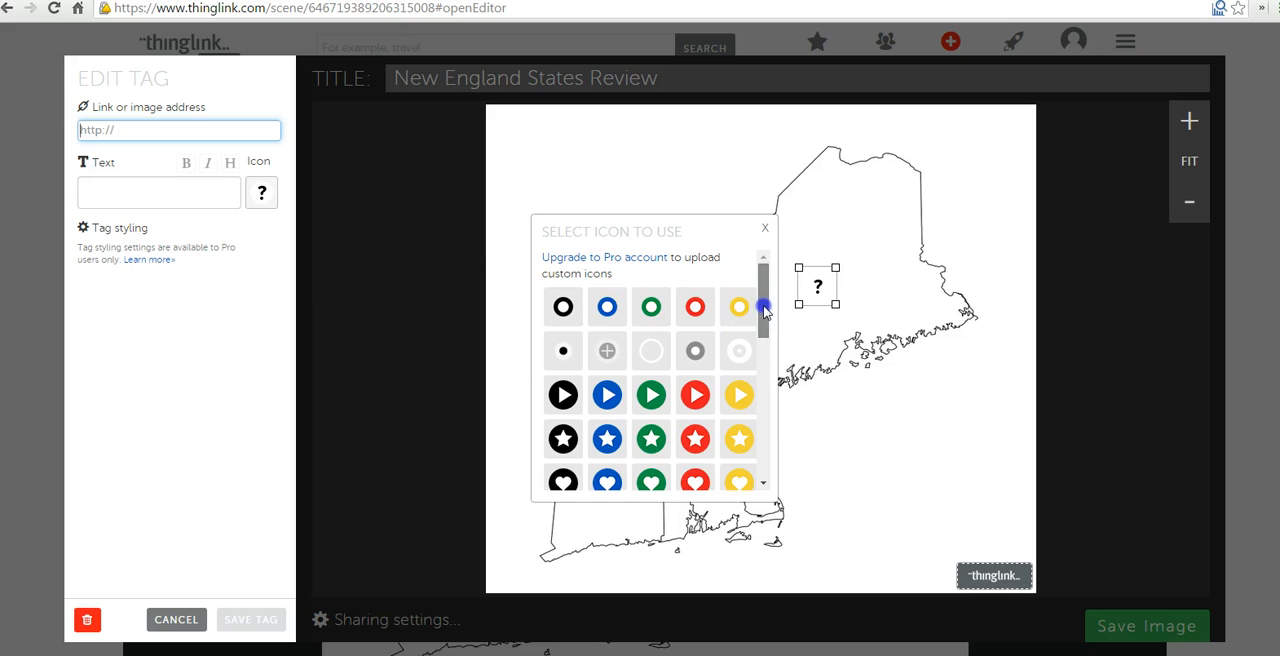
pyautogui.scroll(-3)
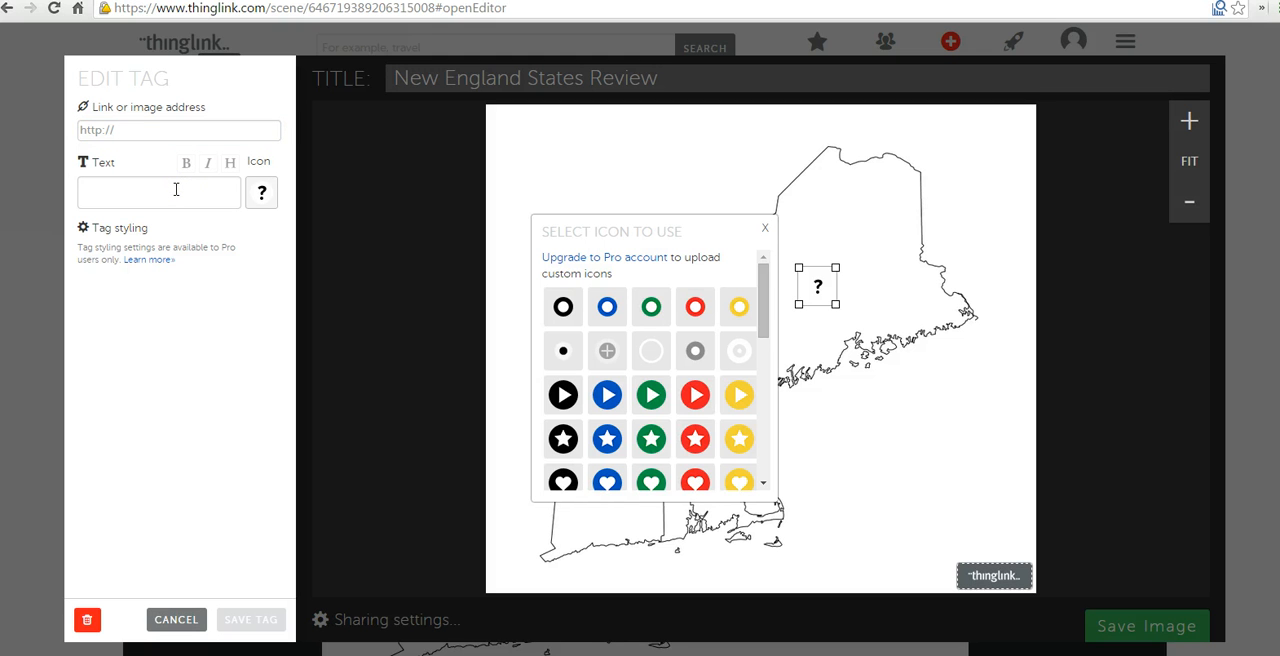
pyautogui.write('What is the capital of this state?')
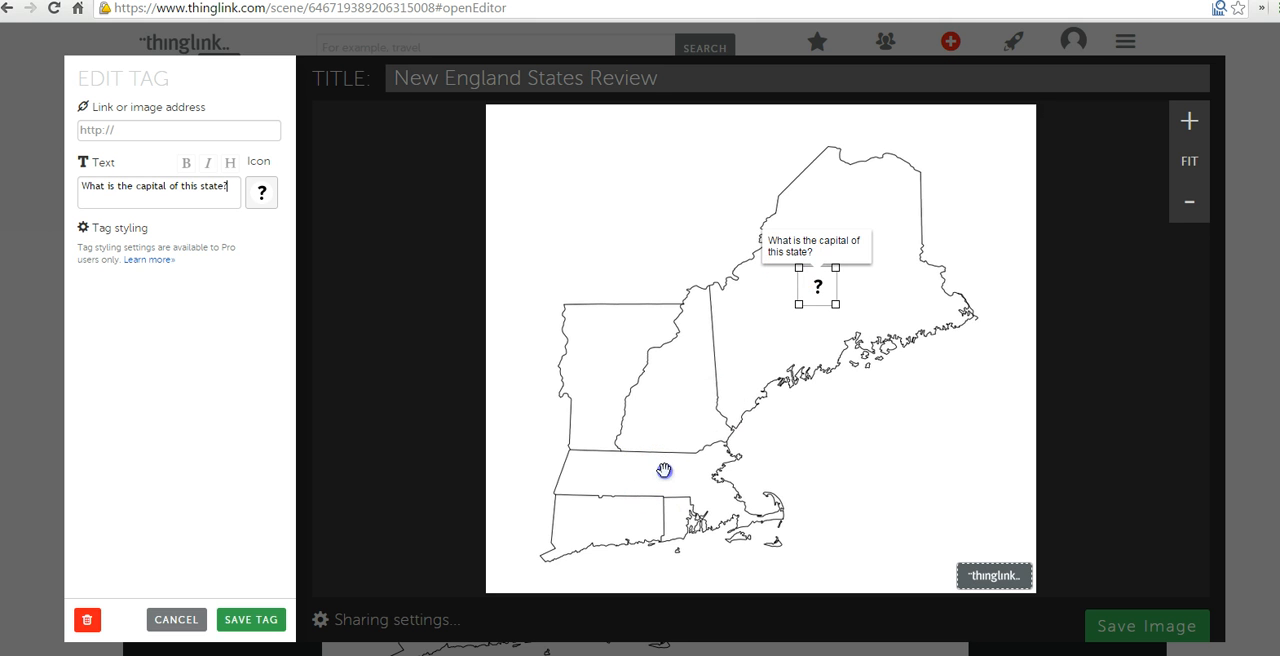
# Place a second question-mark tag on Massachusetts asking for the state's capital
pyautogui.click(664, 472)
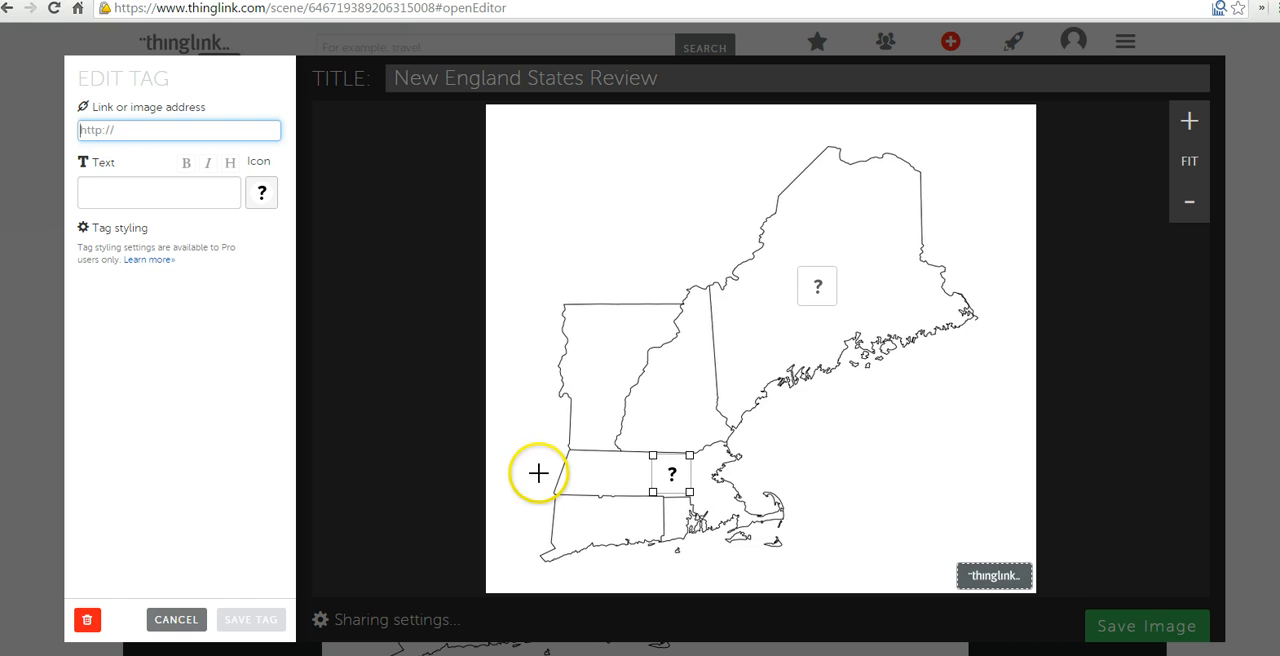
pyautogui.click(158, 192)
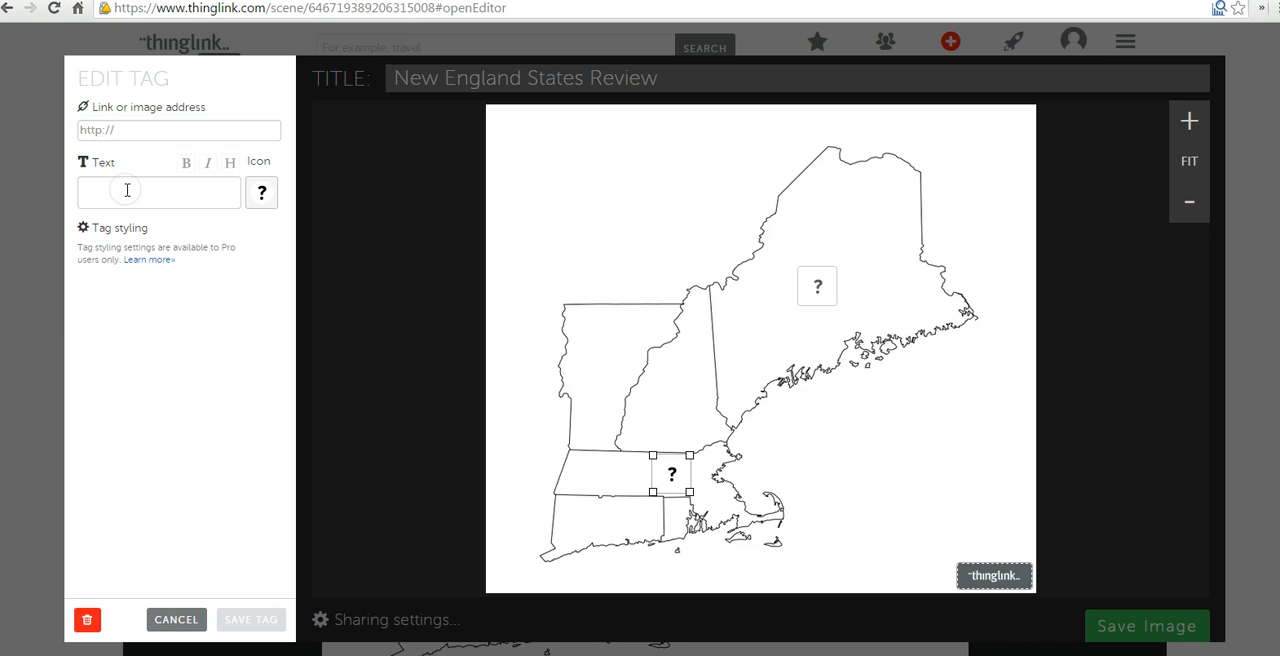
pyautogui.write('What is the capit')
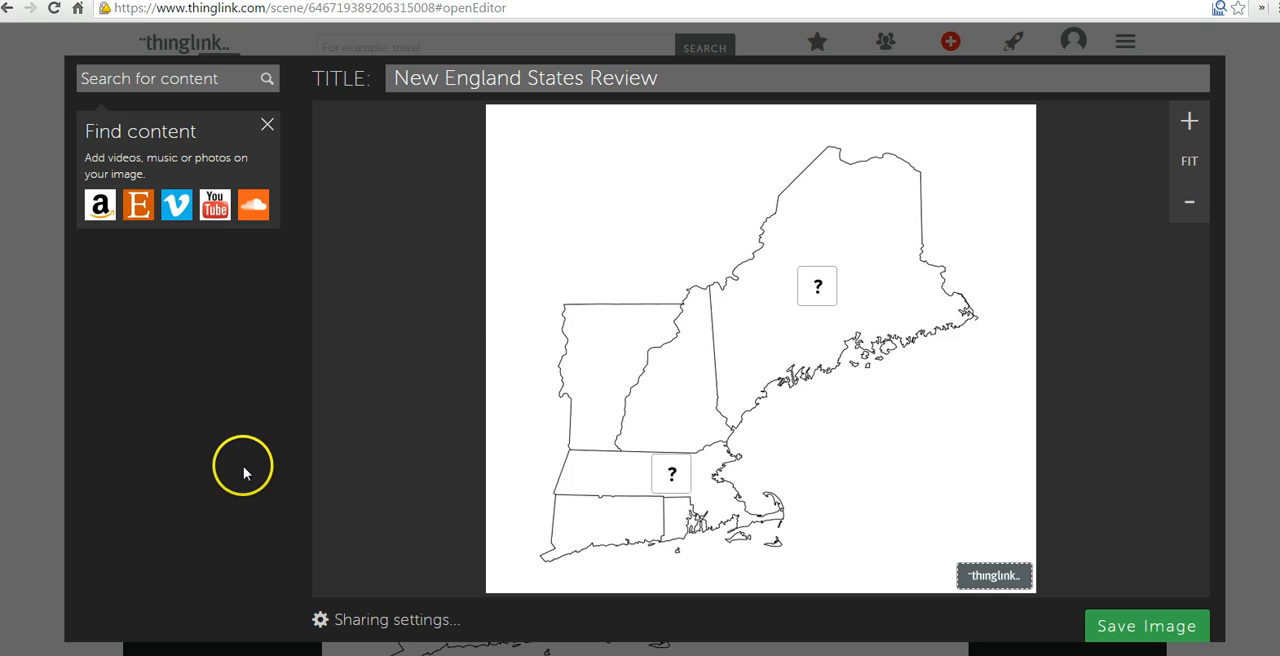
pyautogui.moveTo(672, 474)
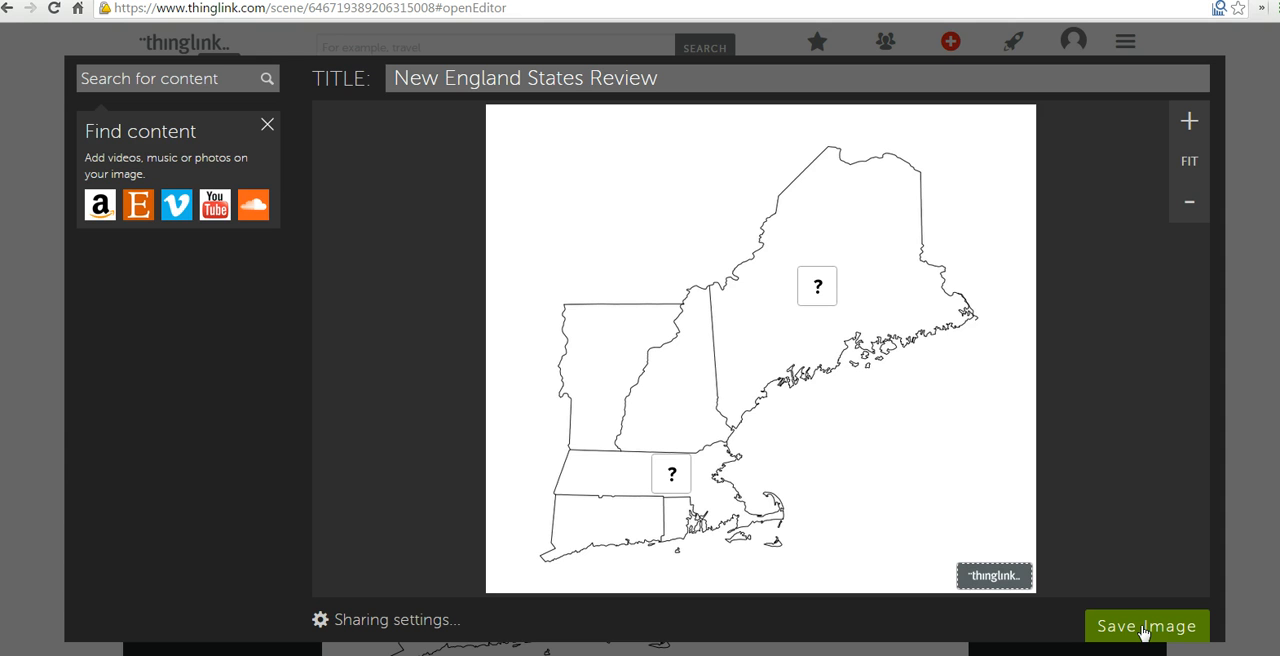
# Save the tagged map so its 'New England States Review' image page appears
pyautogui.click(1146, 624)
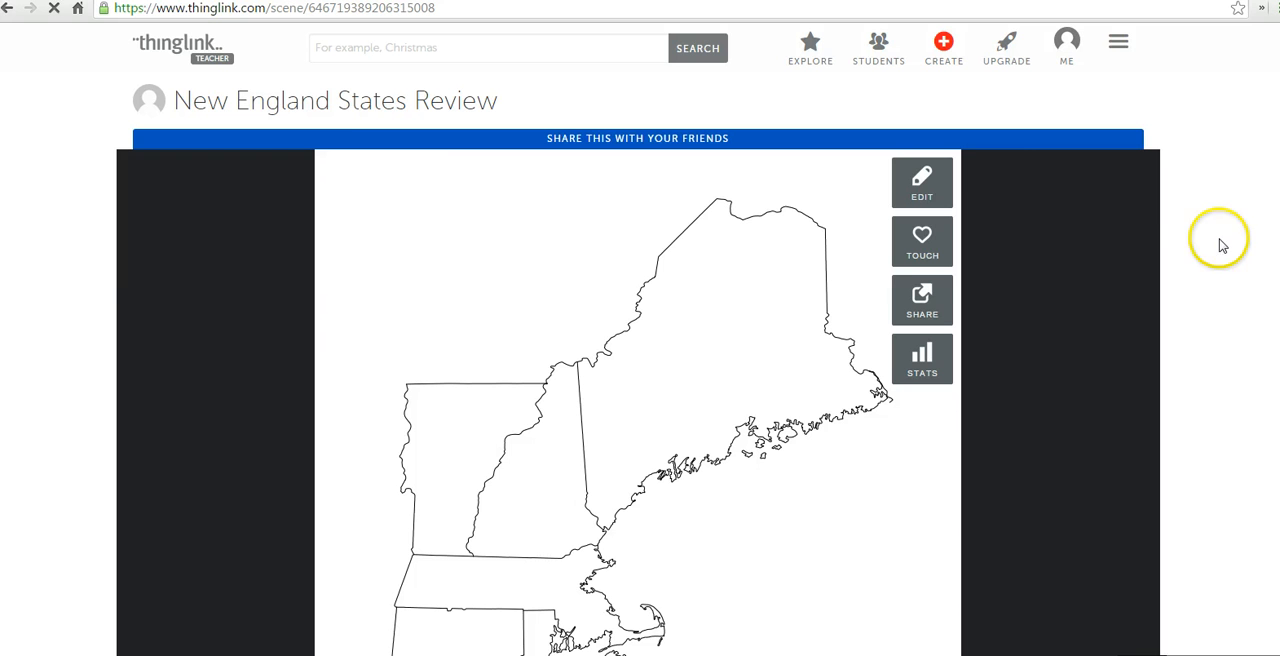
pyautogui.moveTo(256, 60)
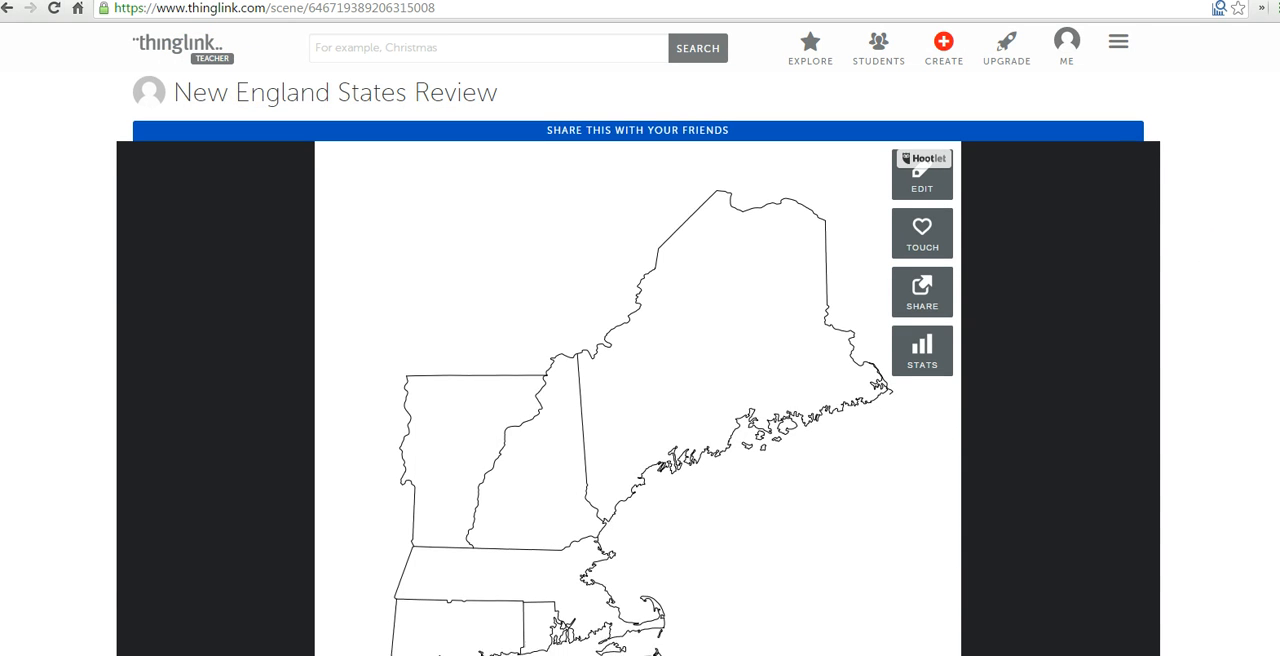
pyautogui.scroll(-3)
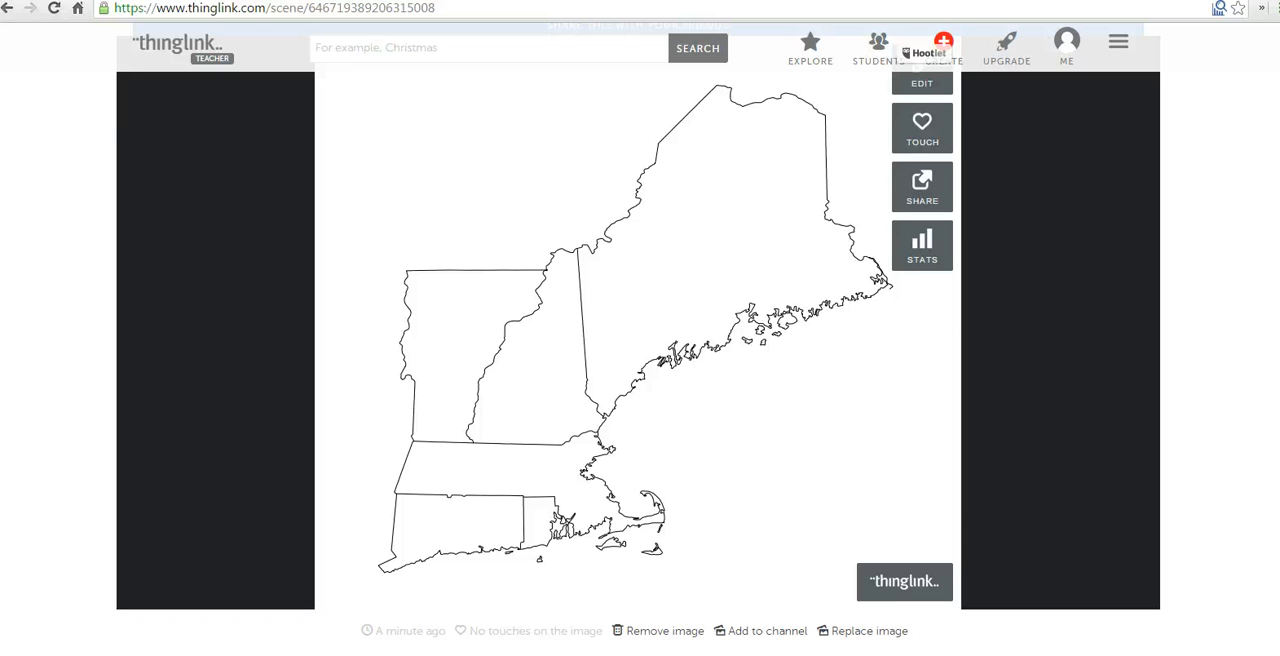
# Add the map to the richardbyrne's students channel and dismiss the confirmation
pyautogui.click(766, 632)
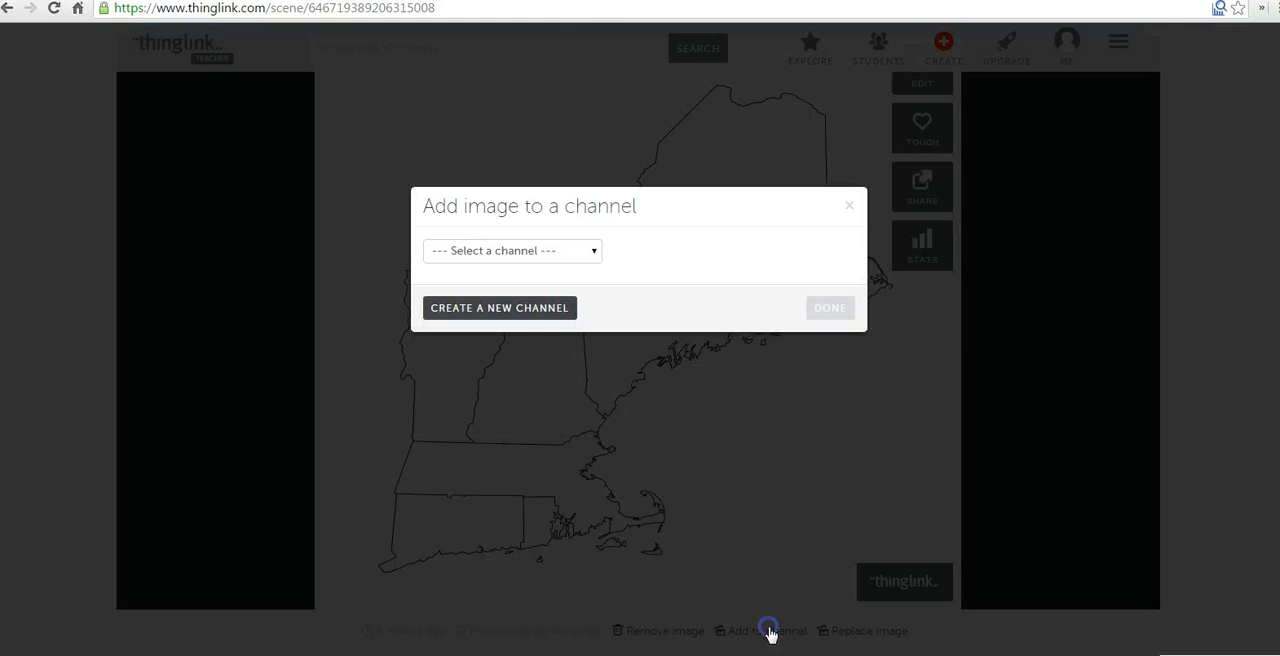
pyautogui.click(512, 250)
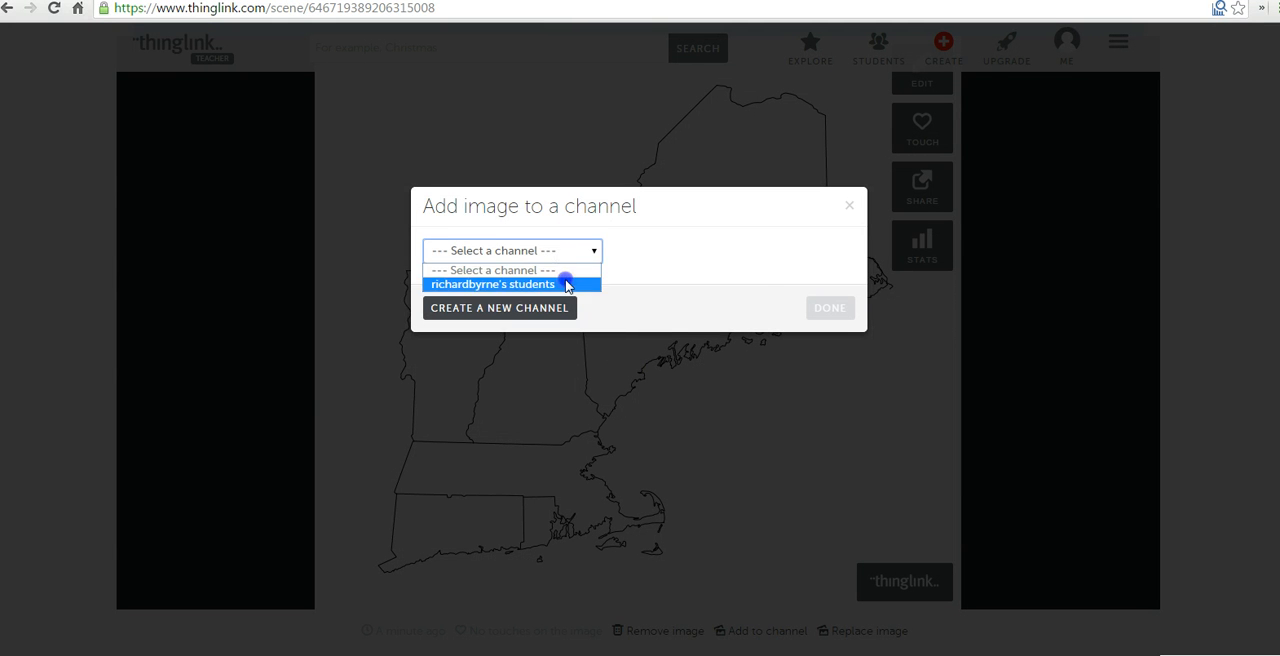
pyautogui.click(492, 284)
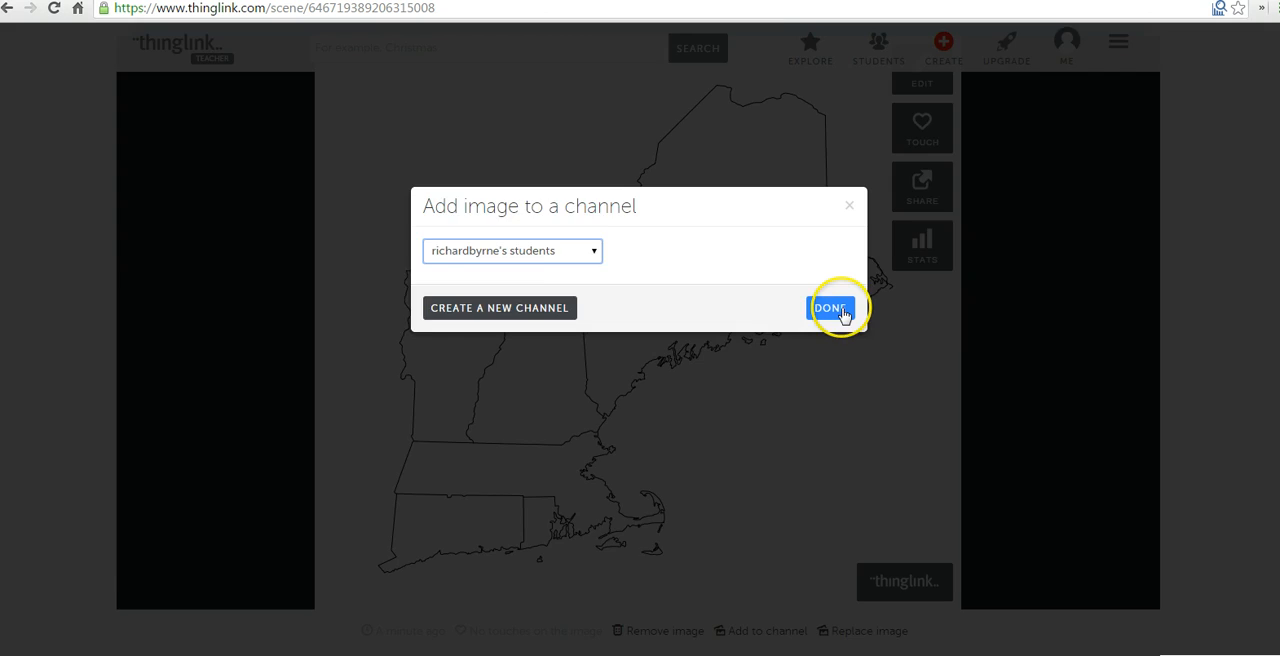
pyautogui.click(832, 308)
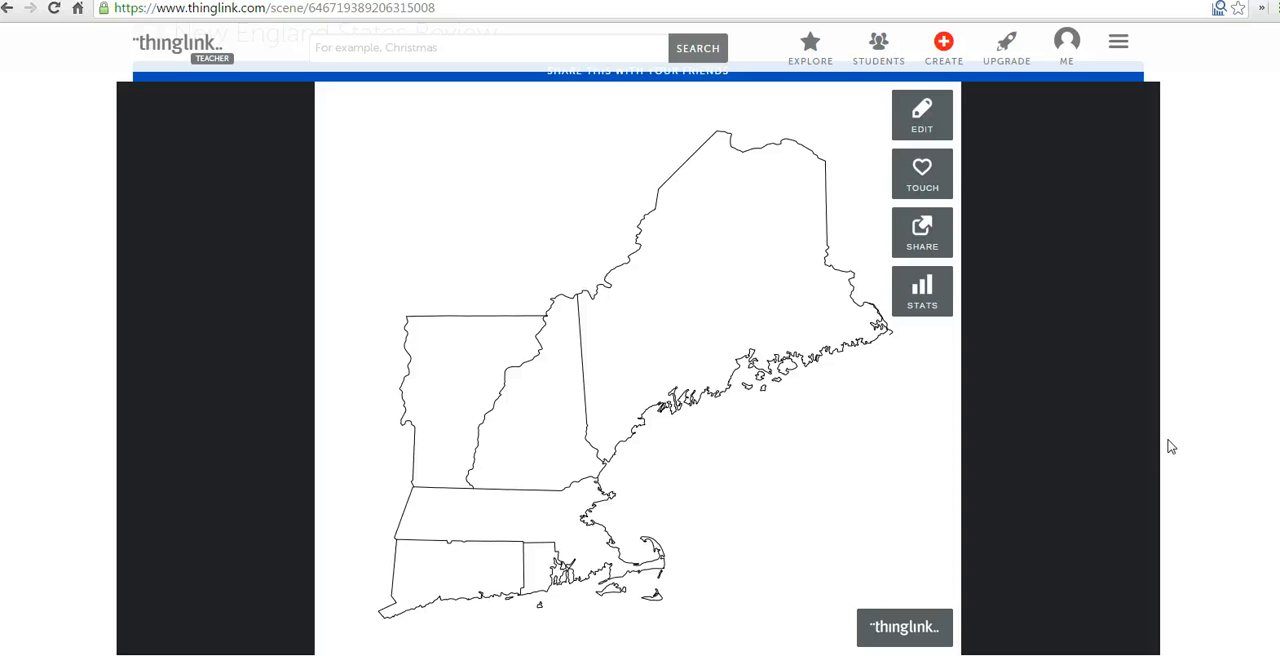
pyautogui.moveTo(1212, 400)
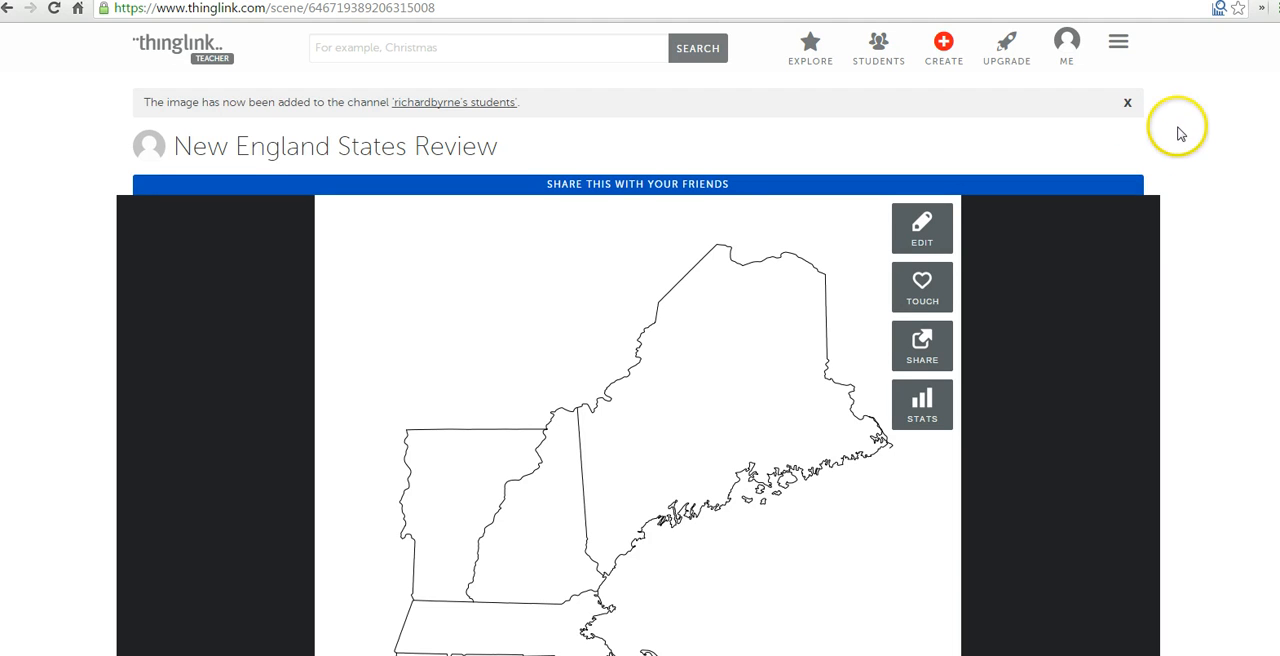
pyautogui.click(1128, 102)
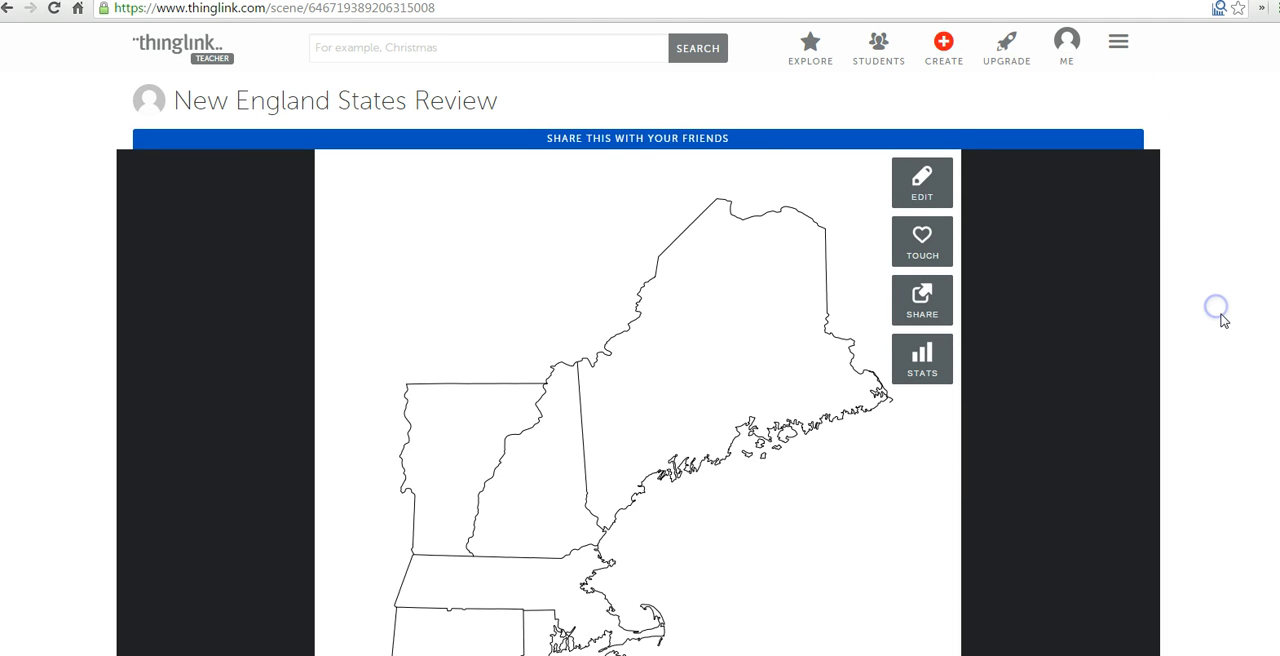
pyautogui.scroll(-3)
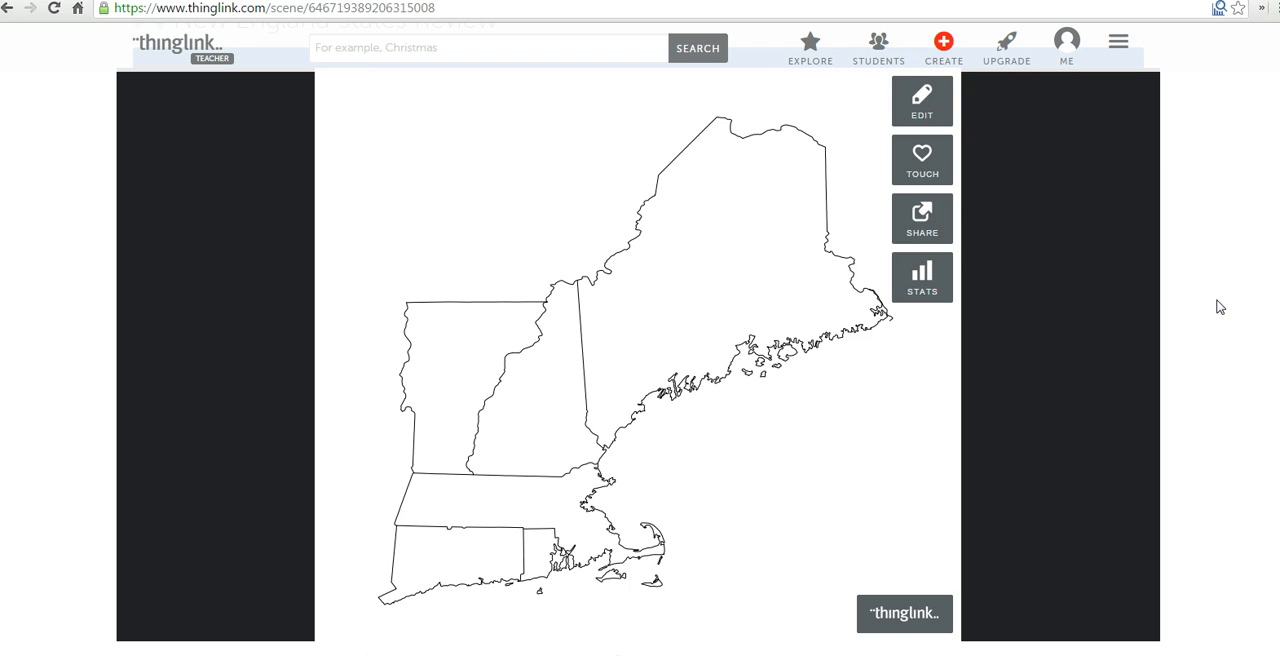
pyautogui.click(920, 216)
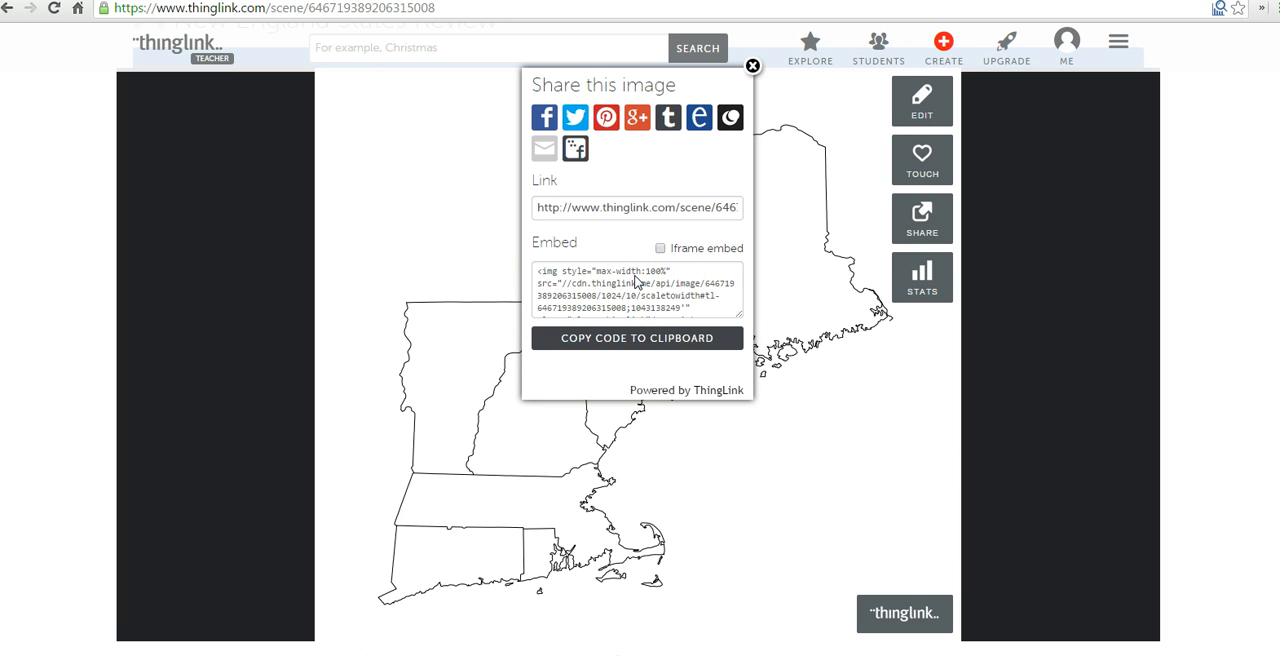
pyautogui.moveTo(698, 118)
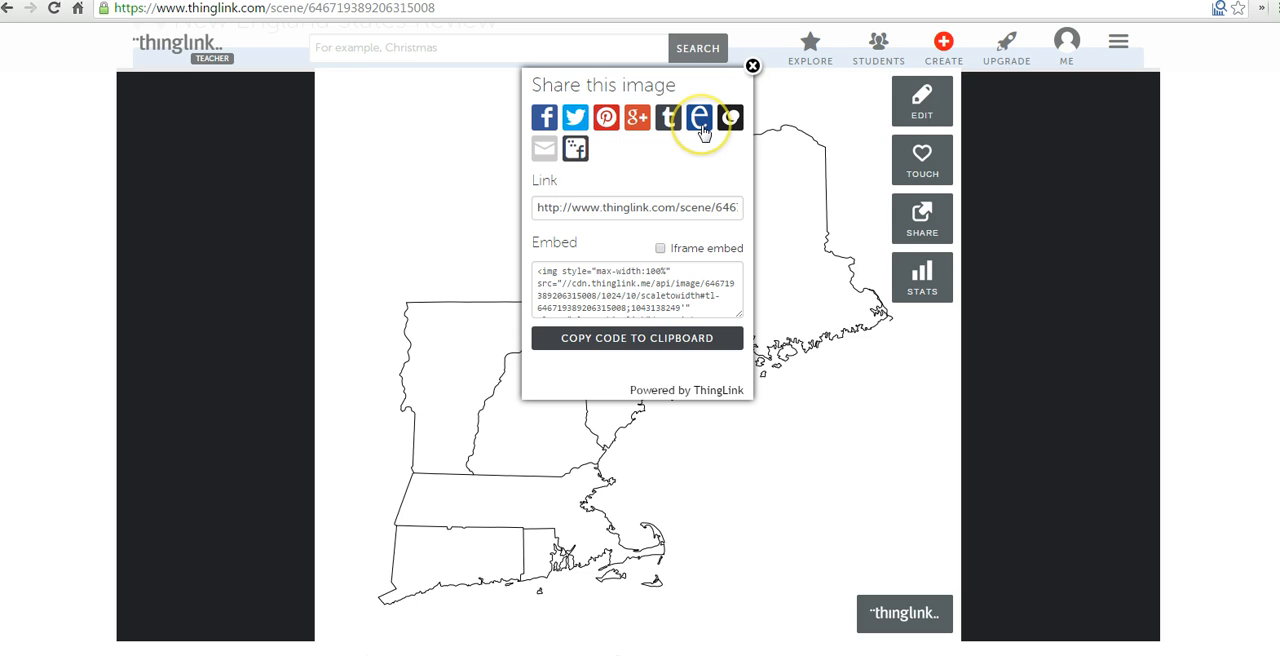
pyautogui.moveTo(606, 116)
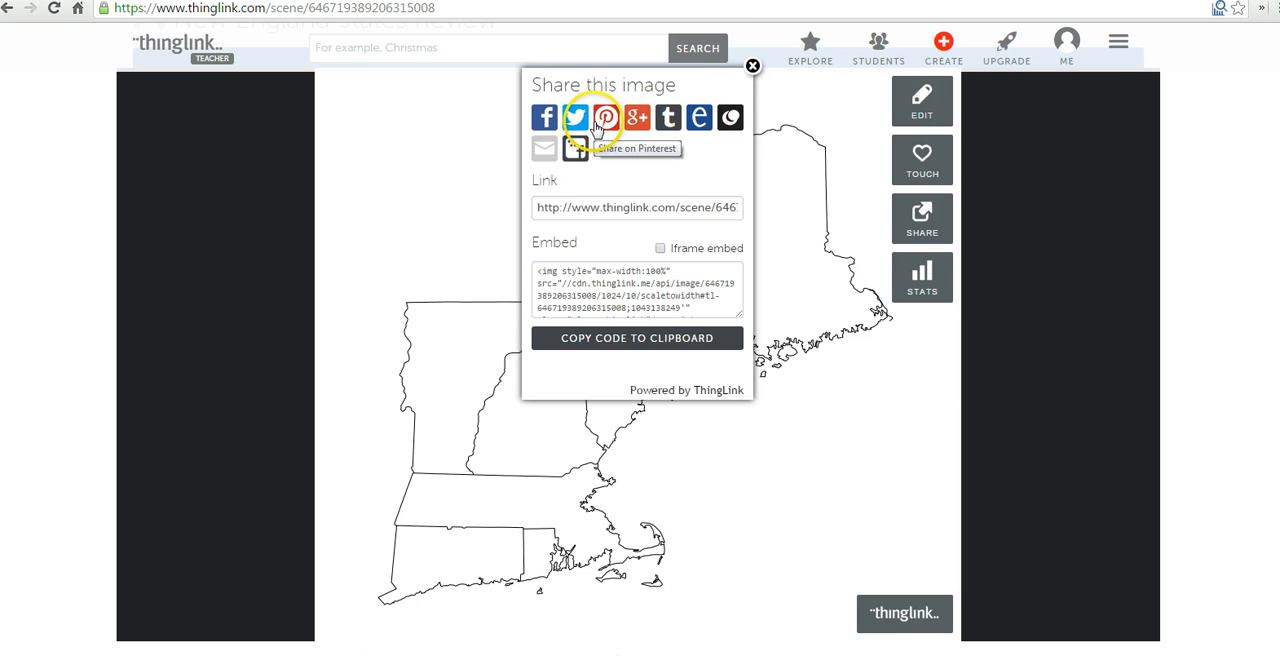
pyautogui.click(752, 66)
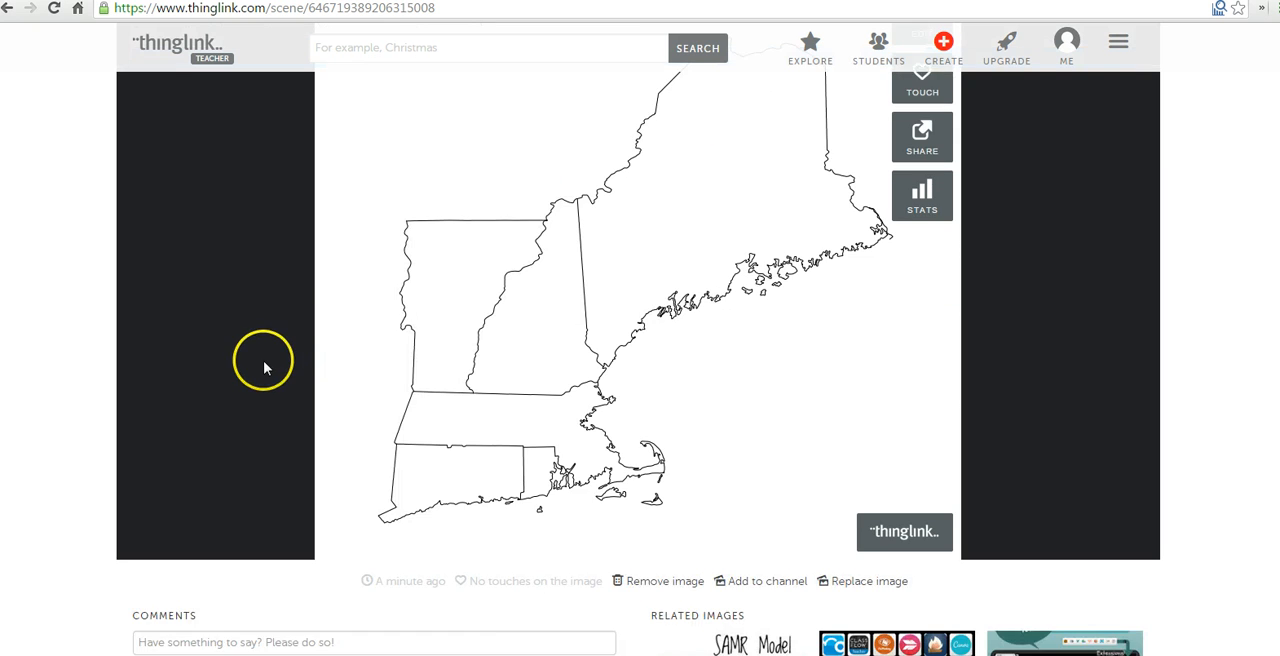
pyautogui.scroll(-3)
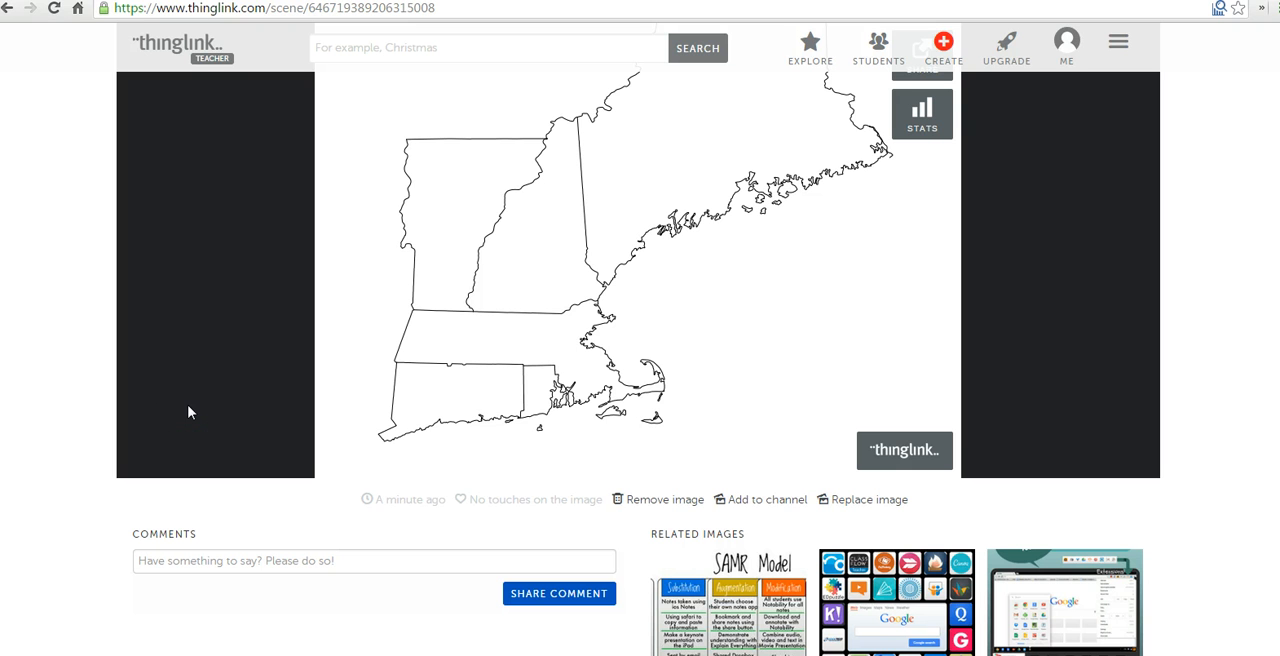